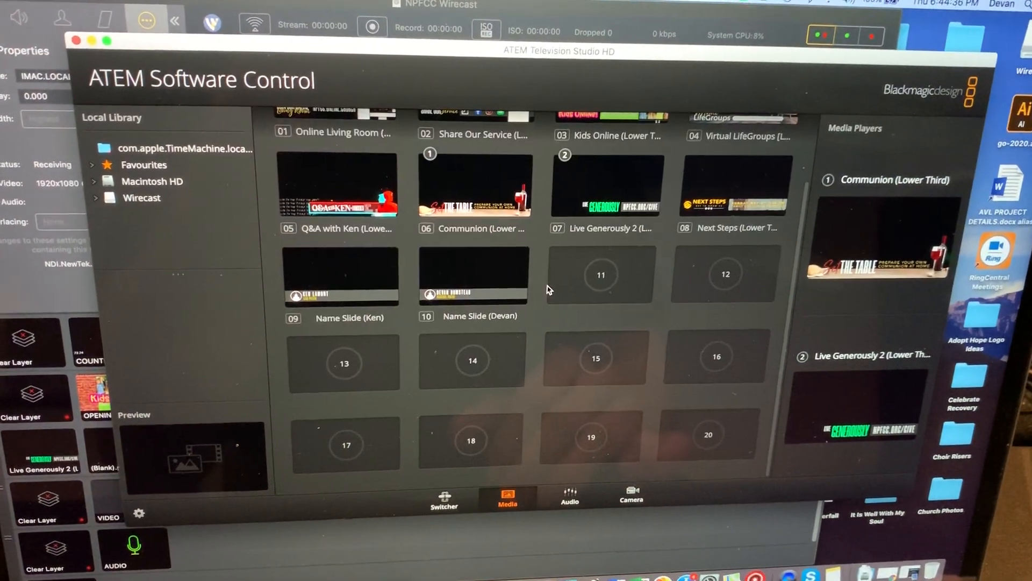
Scroll the switcher panel up to view the Downstream Keys palette with Lower Lyrics DSK1 sources
scroll("up", 3)
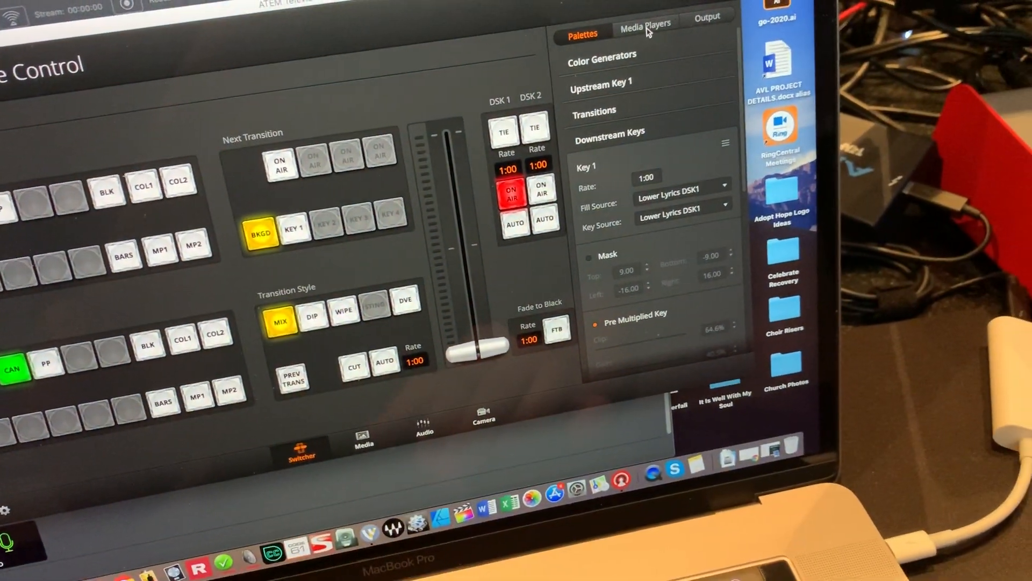
Show the Media Players palette and open Media Player 1's still list
left_click(646, 26)
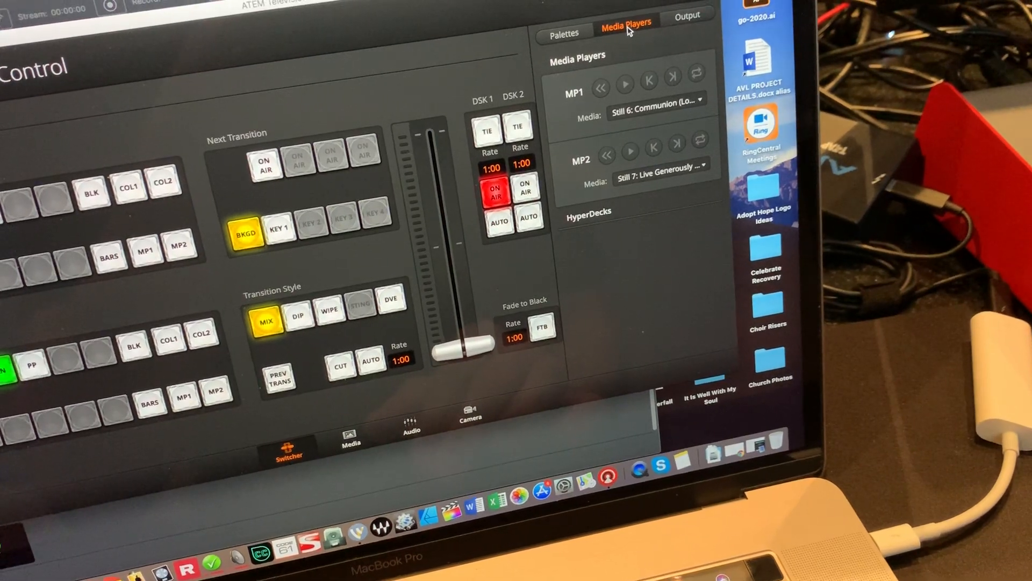
left_click(564, 33)
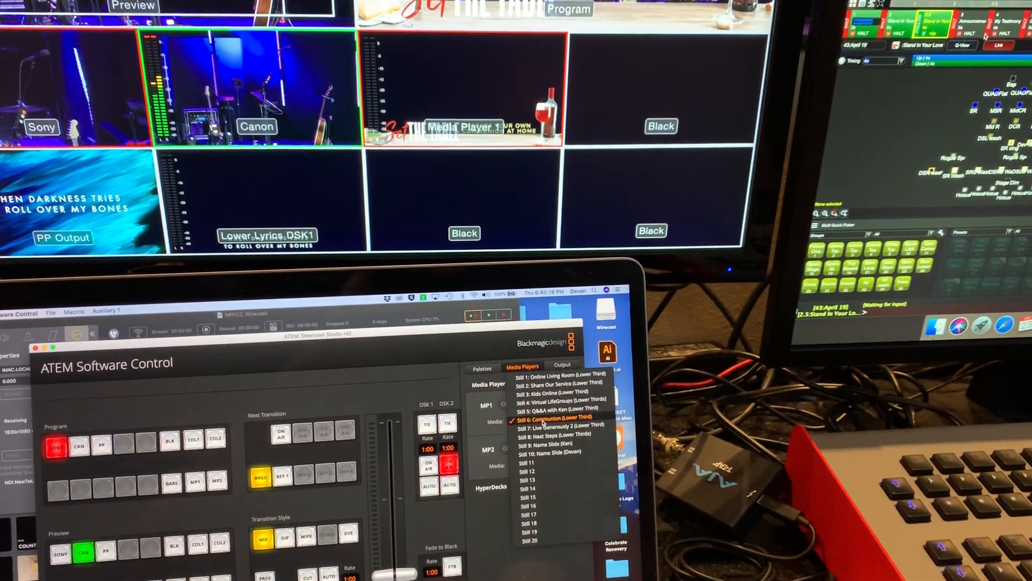
Choose Still 5: Q&A with Ken (Lower Third) for Media Player 1
left_click(557, 417)
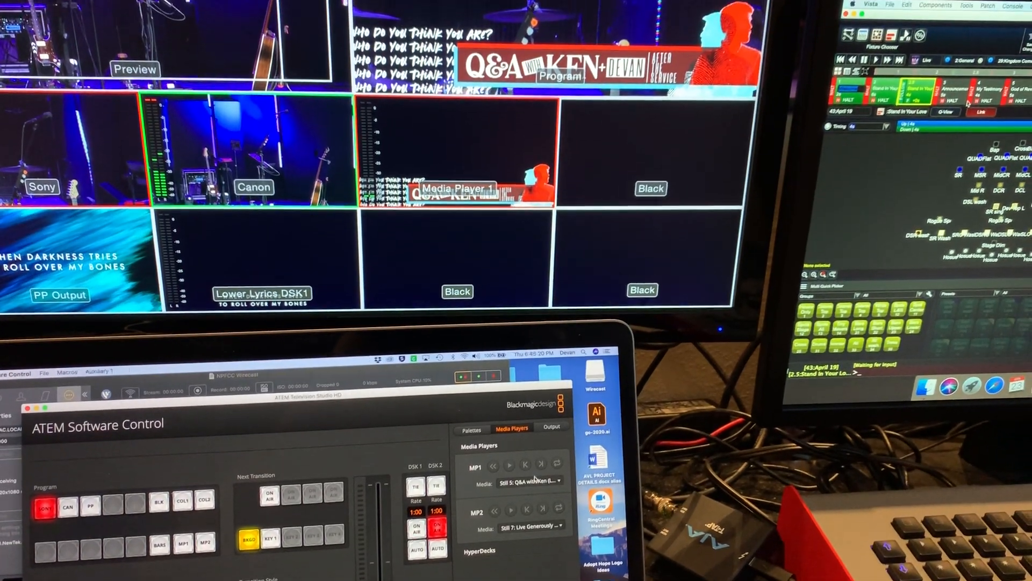